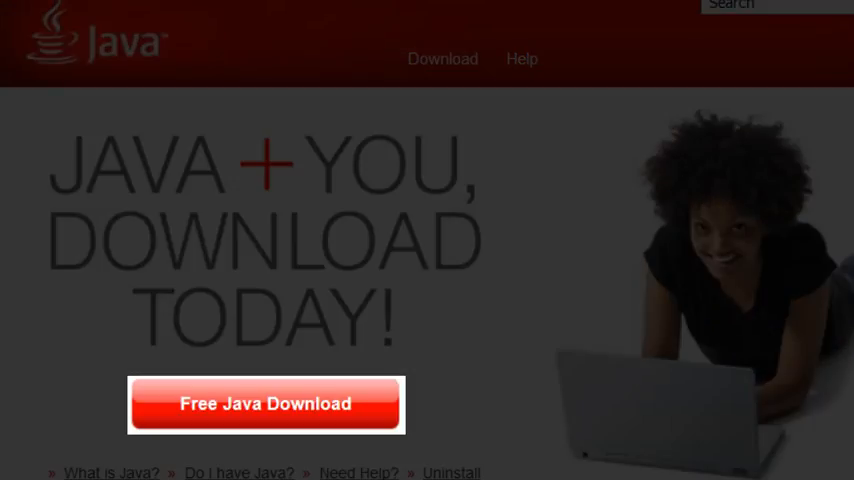
Accept the license and download JavaSetup8u101.exe from the Free Java Download page.
click(266, 404)
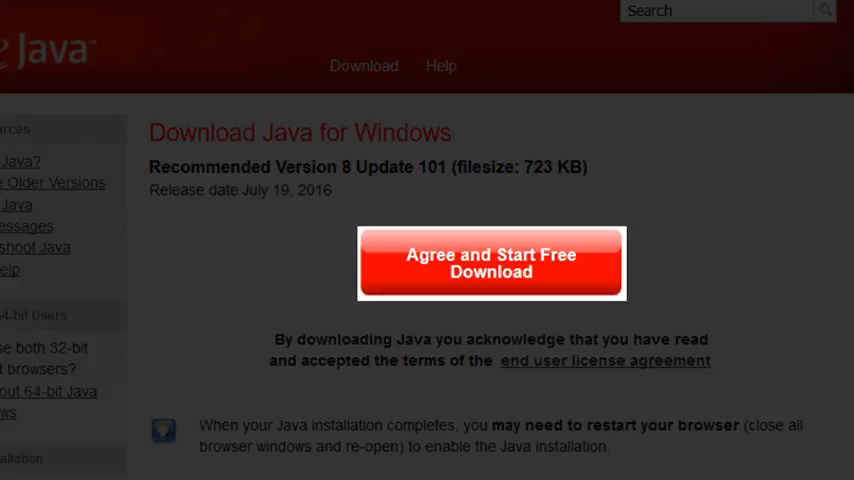
click(492, 262)
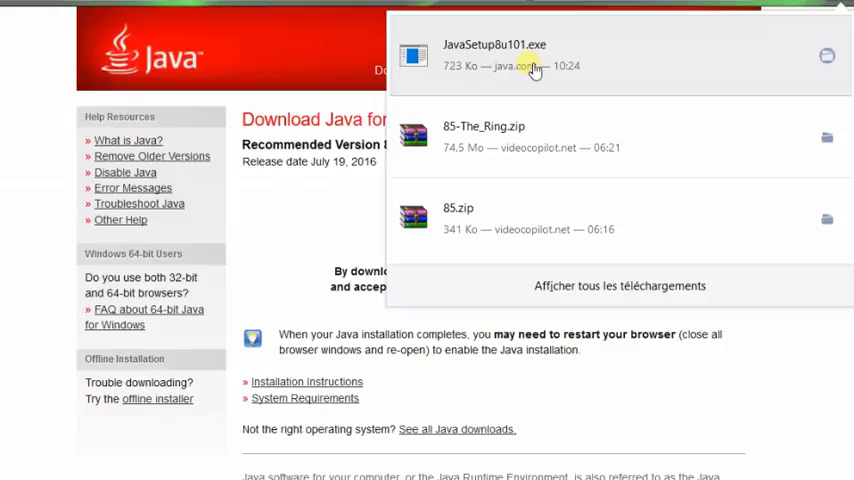
Run JavaSetup8u101.exe, install Java 8 Update 101 without Amazon Assistant, and close the setup.
click(494, 54)
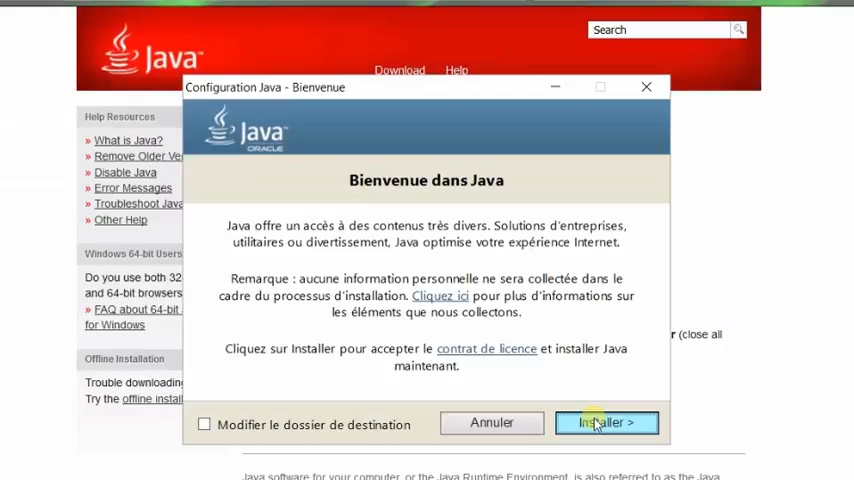
click(608, 422)
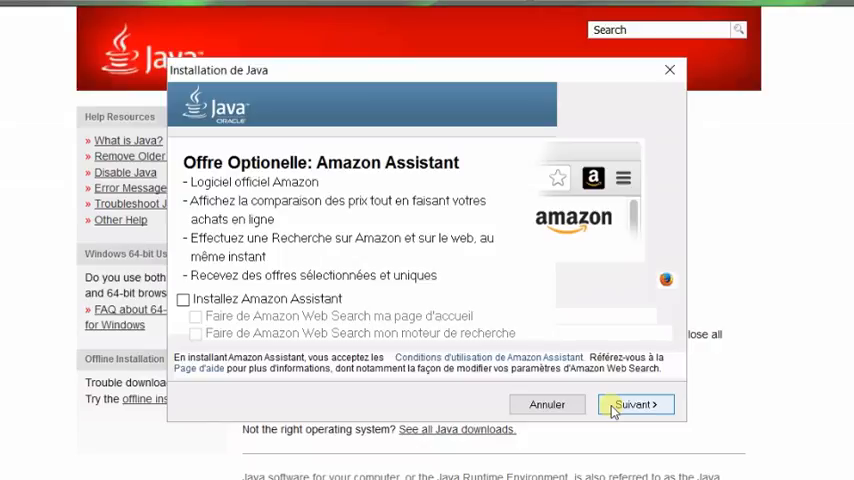
click(636, 404)
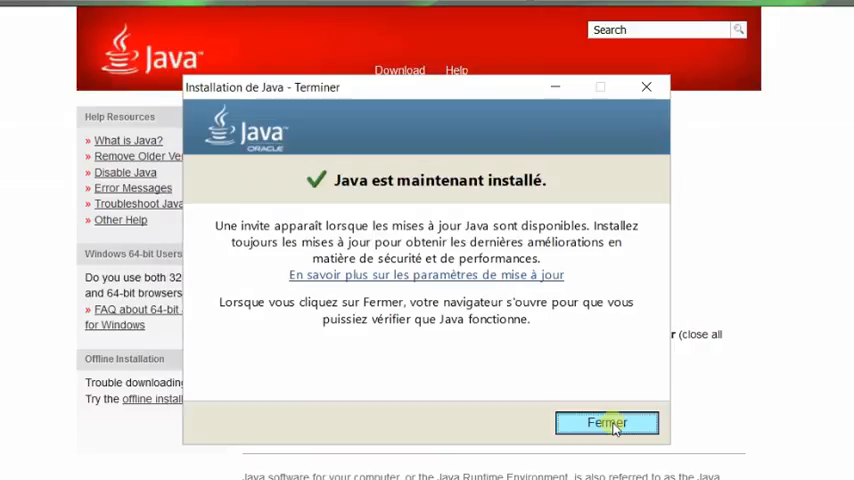
click(606, 422)
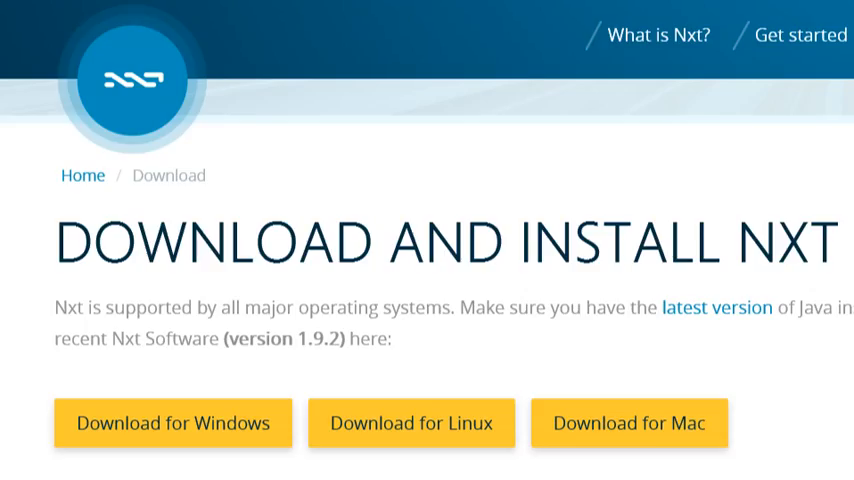
Start the Windows download of nxt-client-1.9.2.exe from the nxt.org download page.
click(172, 422)
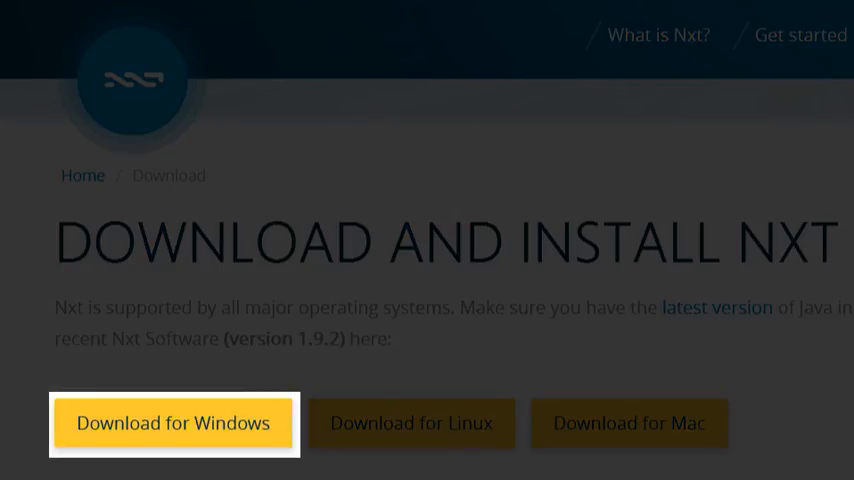
click(172, 422)
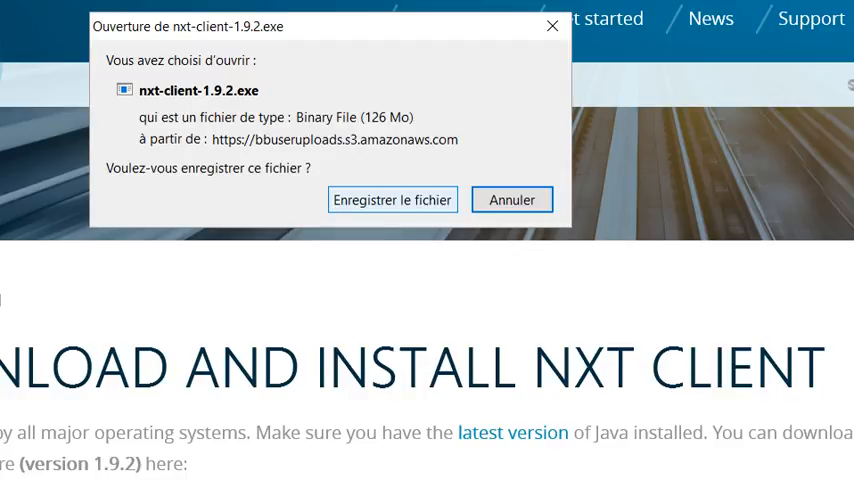
Save and run the NXT installer in français, continuing past the welcome page and release notes.
click(392, 200)
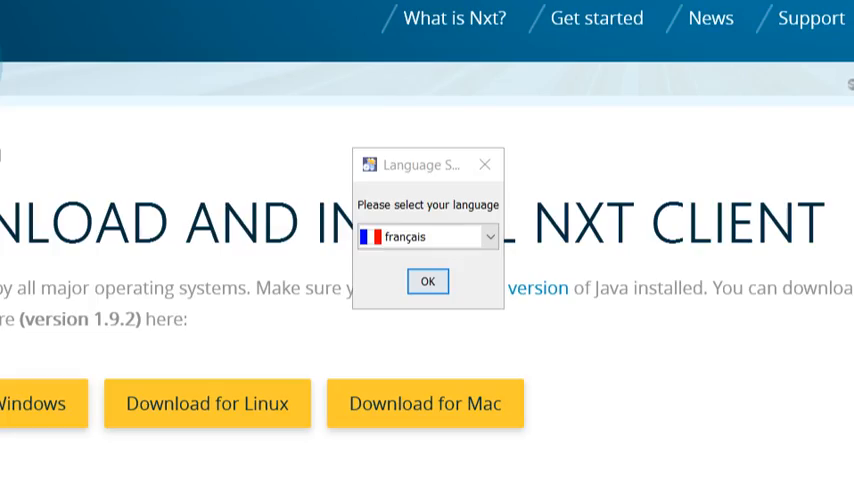
click(428, 280)
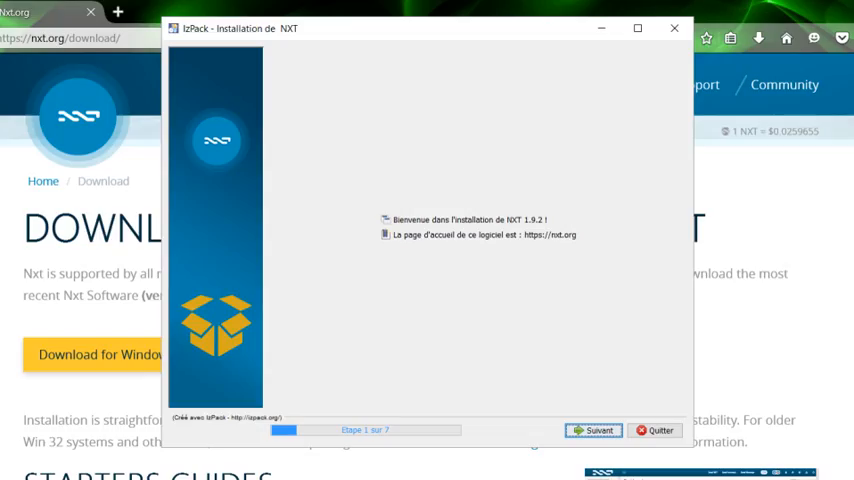
click(592, 430)
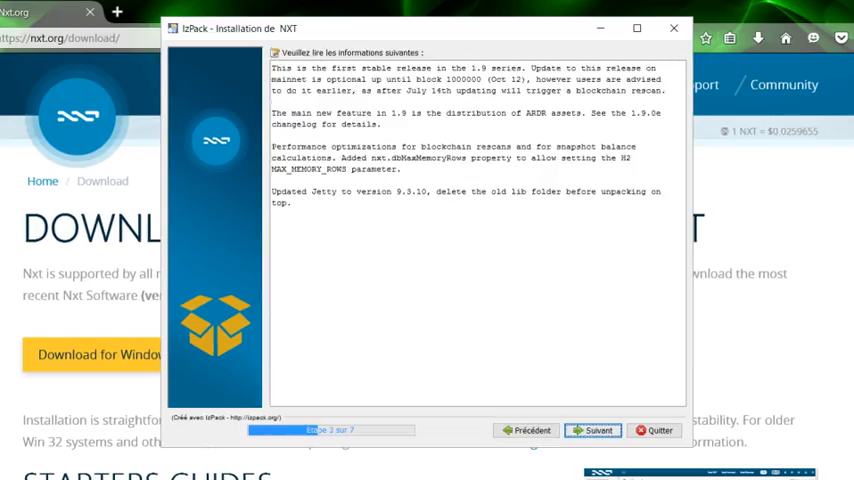
click(592, 430)
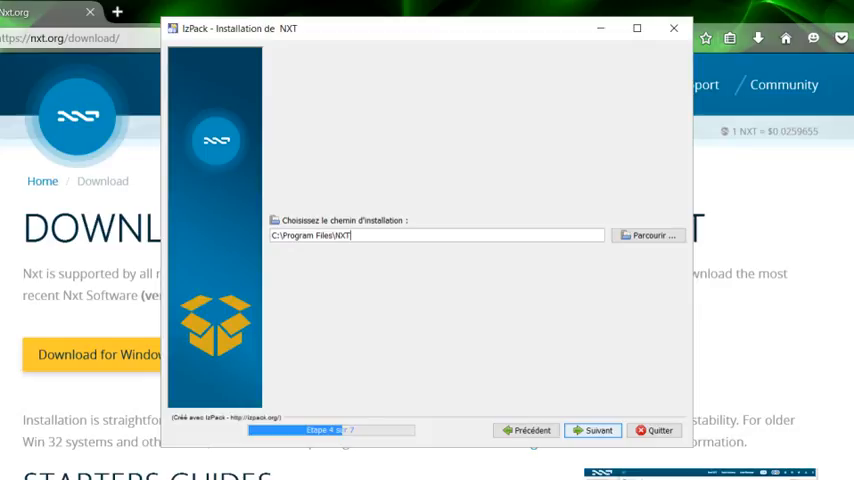
Keep C:\Program Files\NXT and the default shortcuts, then run the NXT 1.9.2 installation.
click(594, 430)
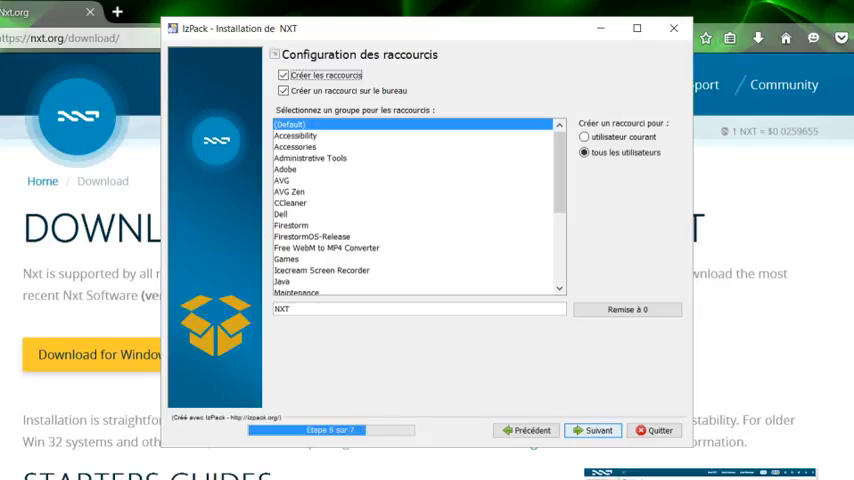
click(596, 430)
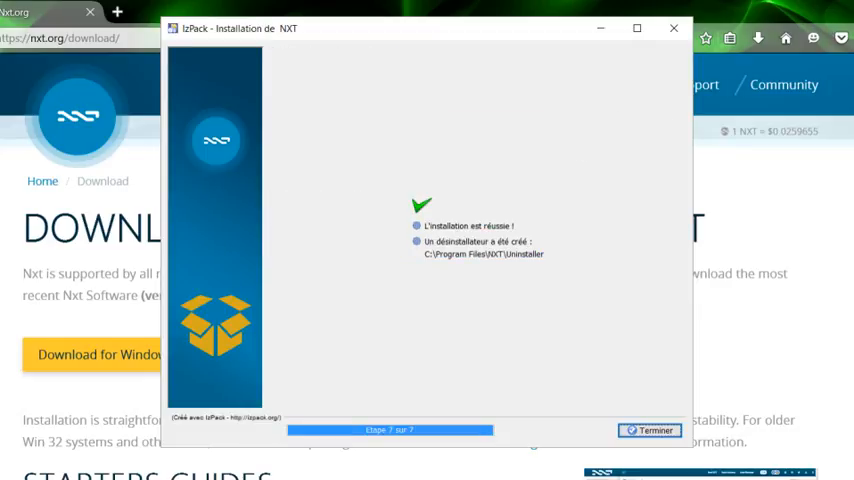